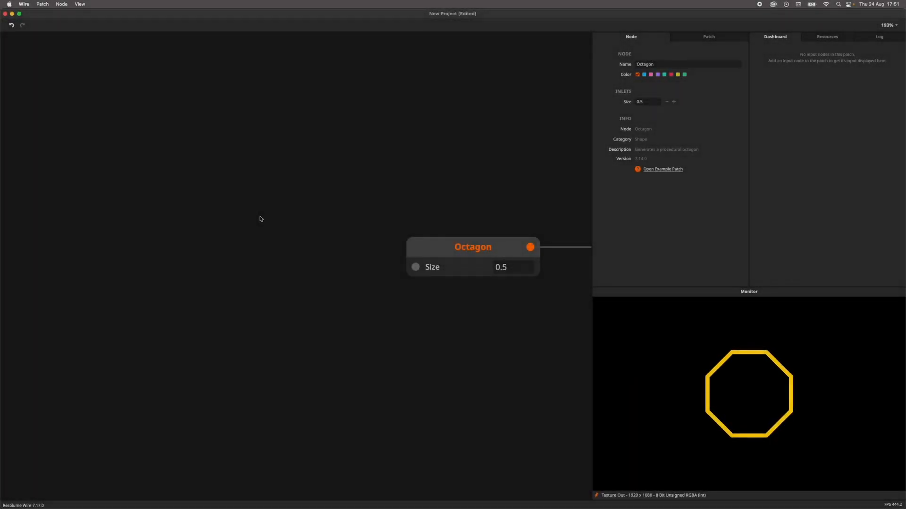
{"action": "mouse_move", "coordinate": [187, 263]}
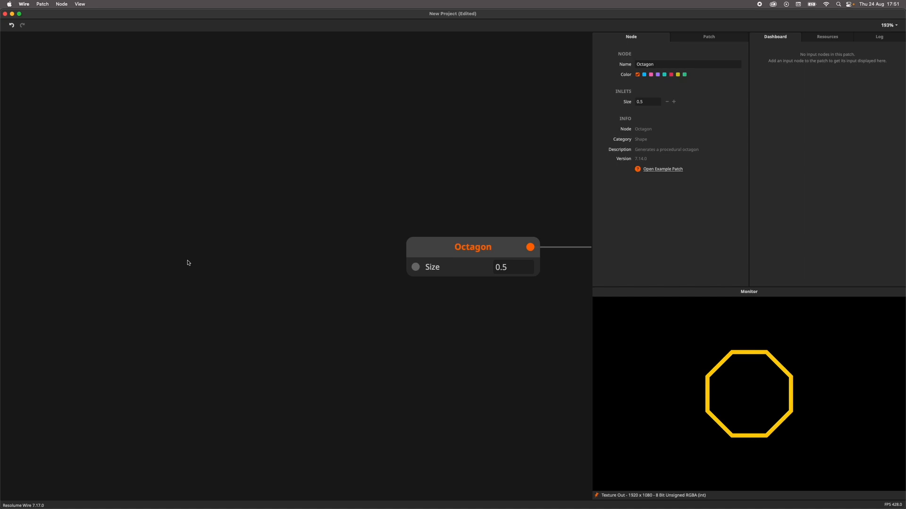
{"action": "mouse_move", "coordinate": [109, 261]}
{"action": "type", "text": "float"}
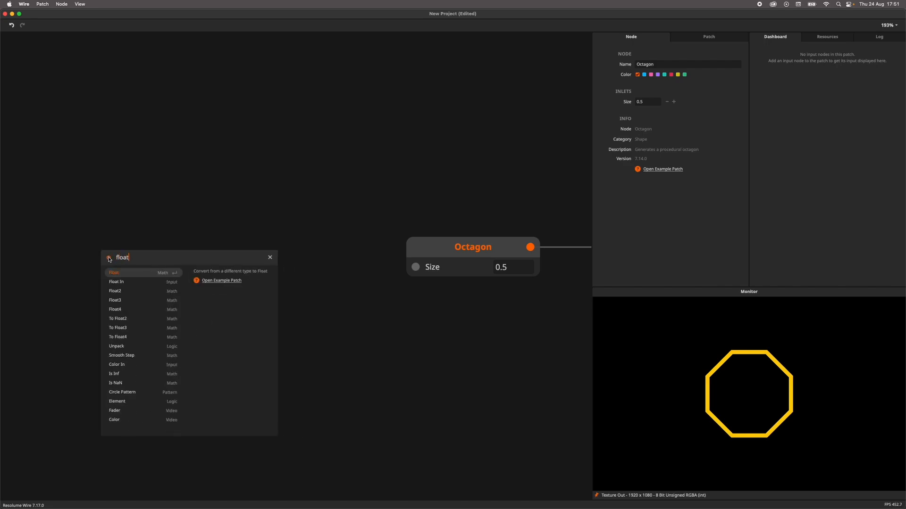
Add a Float In node driving the Octagon's Size and lower its value to shrink the octagon
{"action": "left_click", "coordinate": [116, 282]}
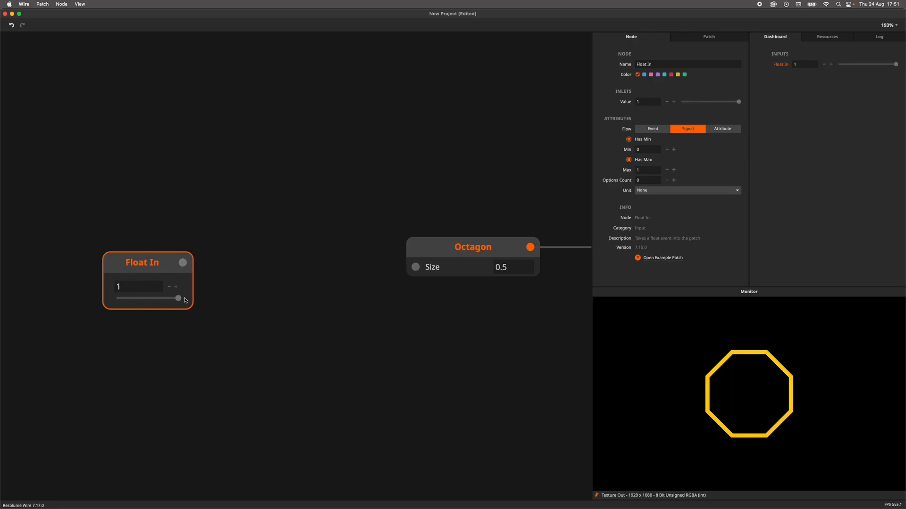
{"action": "left_click_drag", "start_coordinate": [183, 262], "coordinate": [415, 267]}
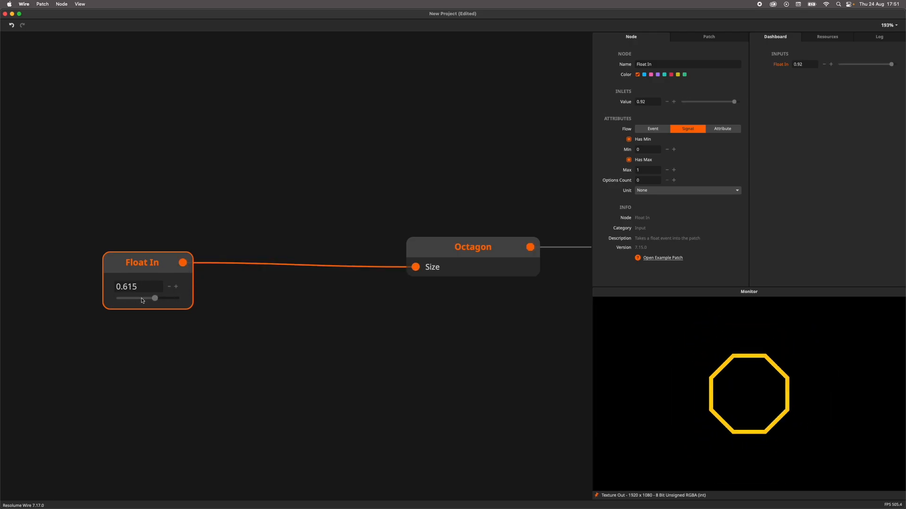
{"action": "left_click_drag", "start_coordinate": [154, 298], "coordinate": [178, 298]}
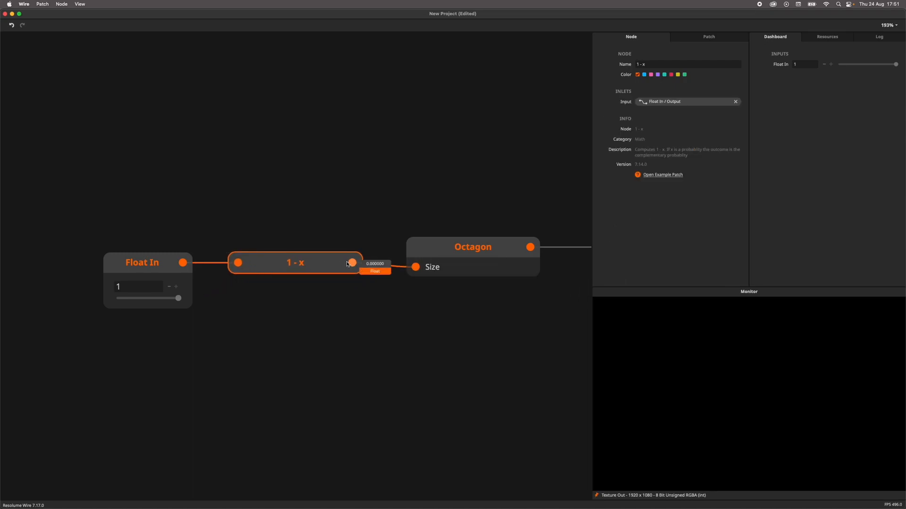
Route Float In through a 1 - x node to Size and slide it toward 0, enlarging the octagon
{"action": "left_click_drag", "start_coordinate": [178, 298], "coordinate": [168, 298]}
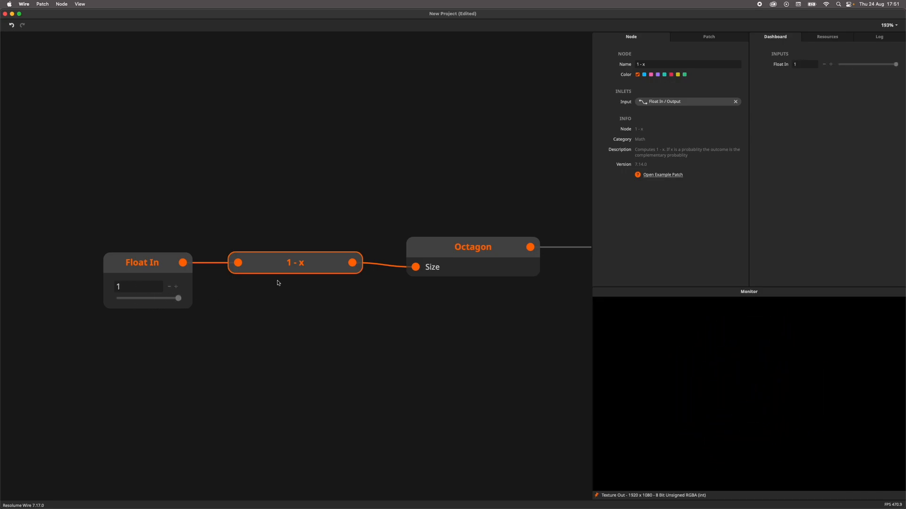
{"action": "left_click_drag", "start_coordinate": [178, 298], "coordinate": [145, 299]}
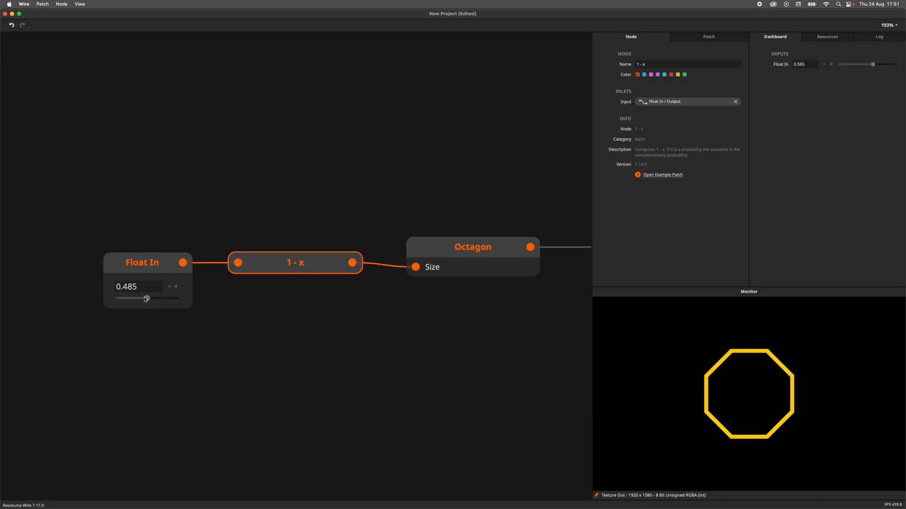
{"action": "left_click_drag", "start_coordinate": [145, 298], "coordinate": [117, 298]}
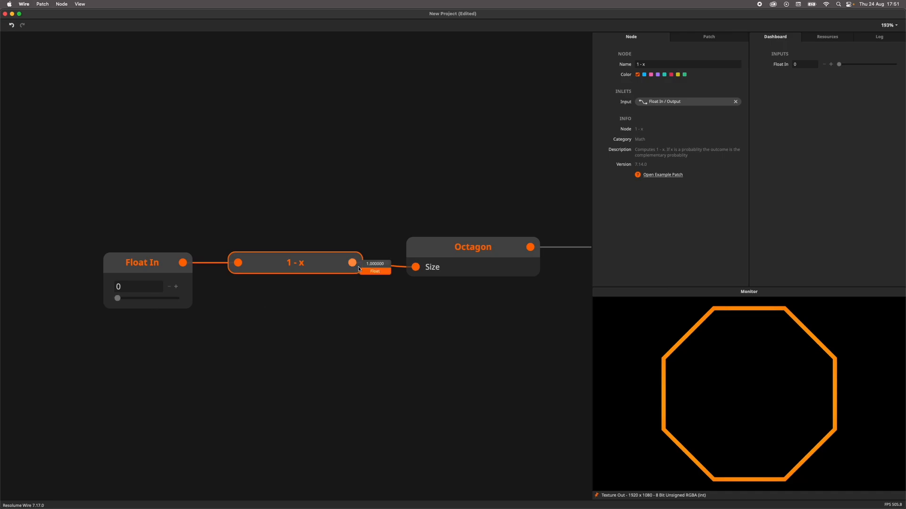
{"action": "left_click_drag", "start_coordinate": [117, 298], "coordinate": [154, 298]}
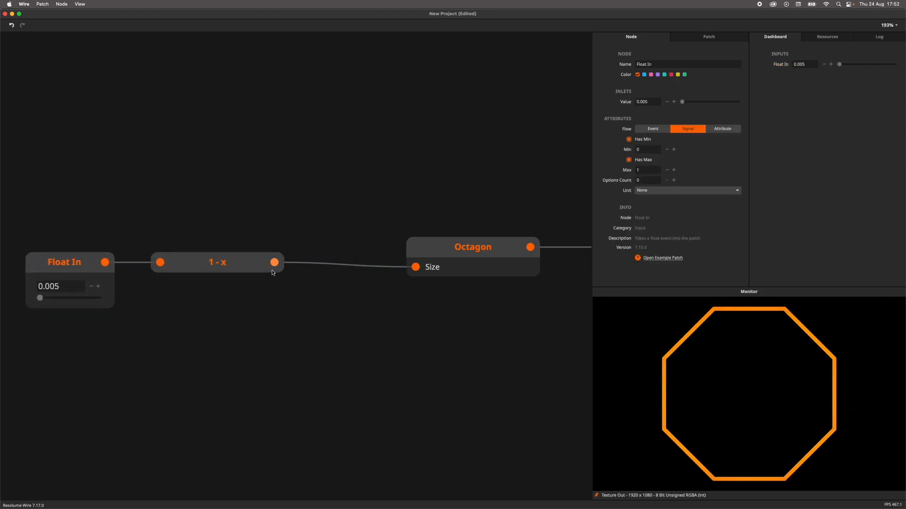
{"action": "mouse_move", "coordinate": [278, 289]}
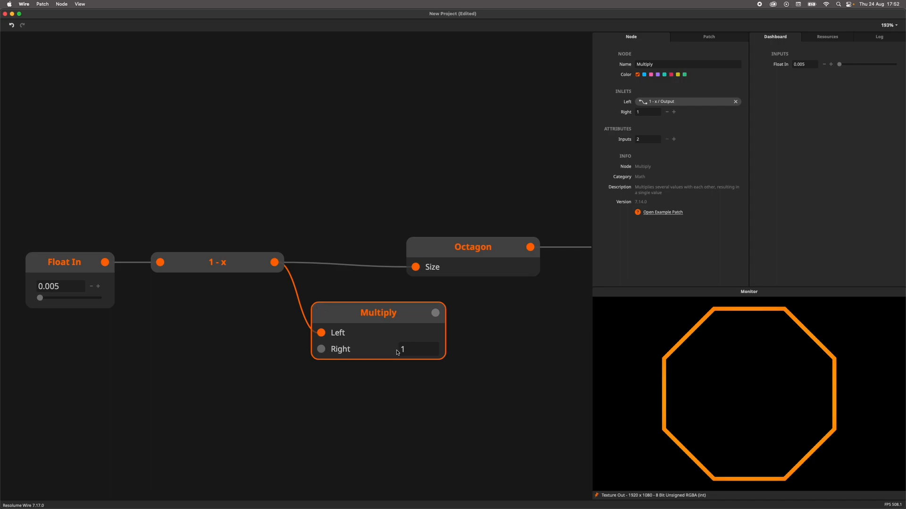
Set the Multiply node's Right value to 100 and wire its result onward to the octagon
{"action": "type", "text": "100"}
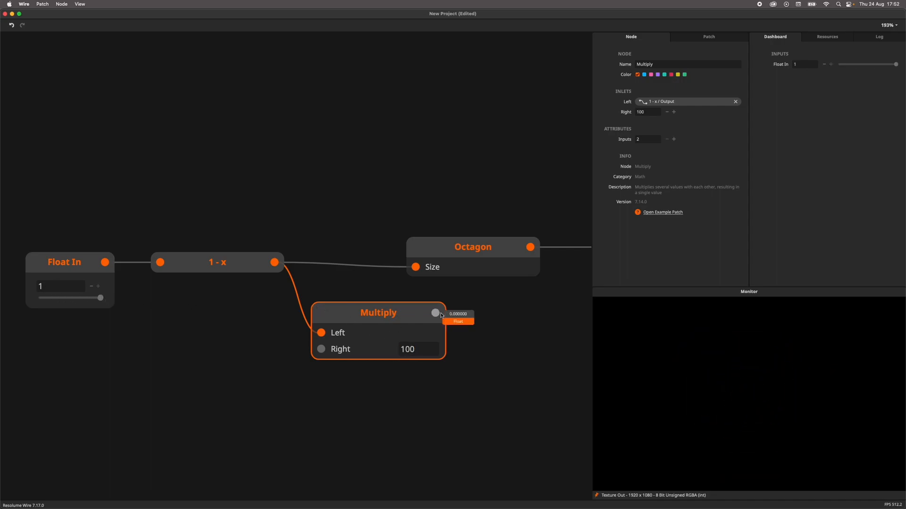
{"action": "left_click_drag", "start_coordinate": [101, 298], "coordinate": [38, 297]}
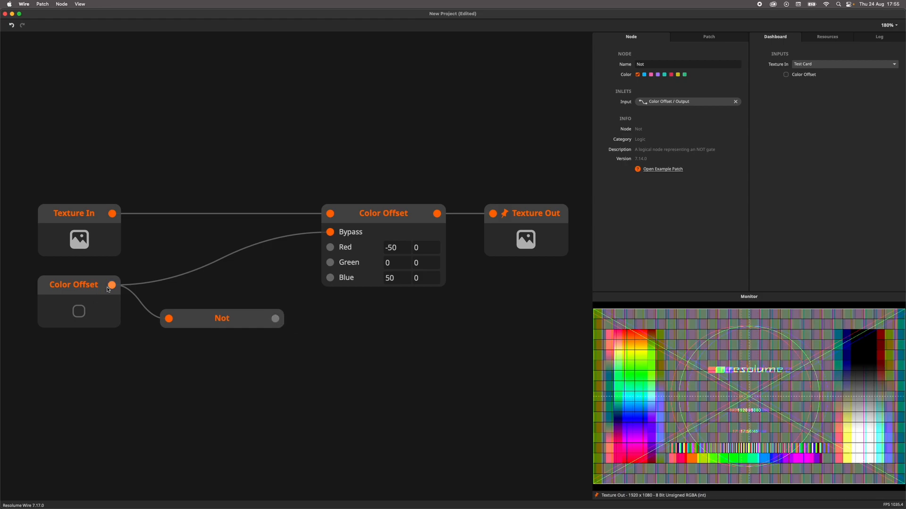
{"action": "mouse_move", "coordinate": [274, 318]}
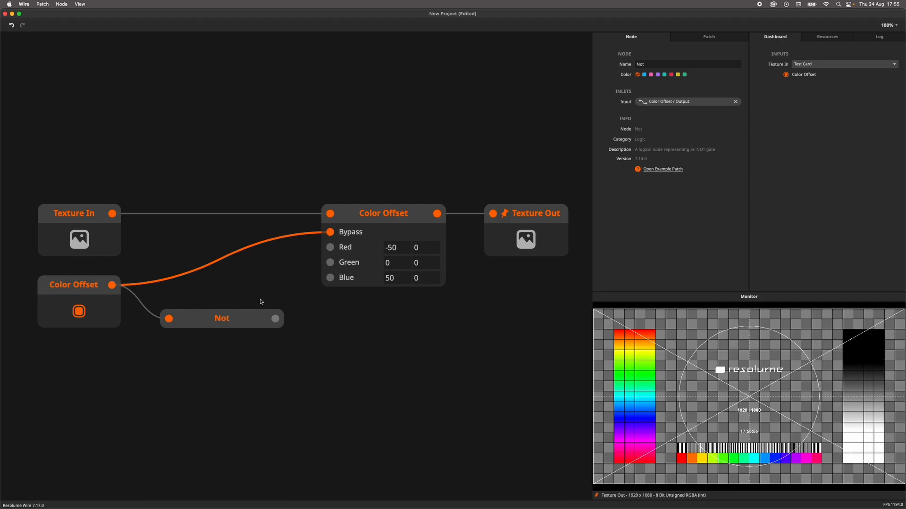
Switch the toggle off and wire the Not output onto Color Offset's Bypass inlet instead
{"action": "left_click", "coordinate": [79, 311]}
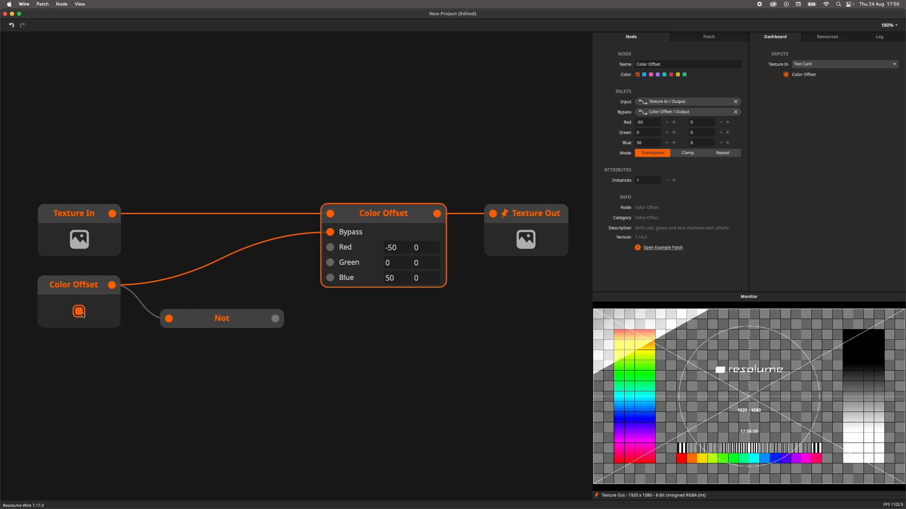
{"action": "left_click", "coordinate": [79, 311]}
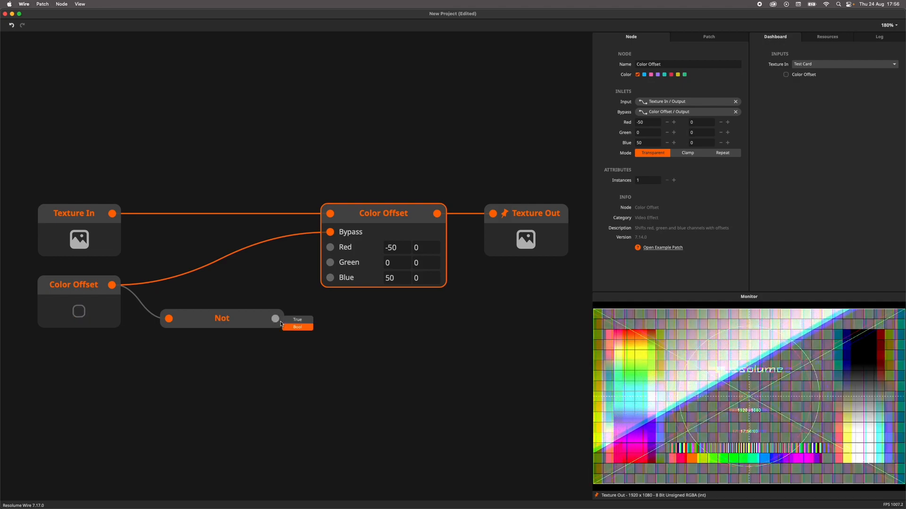
{"action": "left_click_drag", "start_coordinate": [275, 318], "coordinate": [330, 232]}
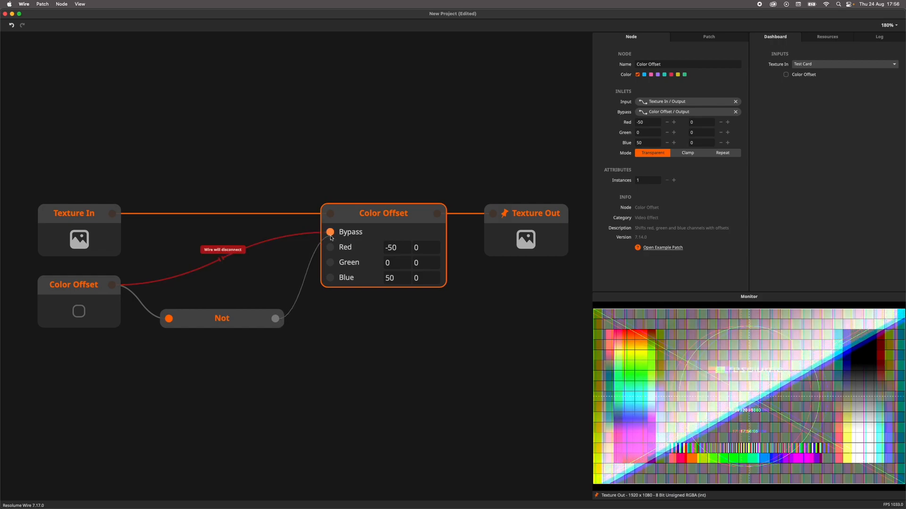